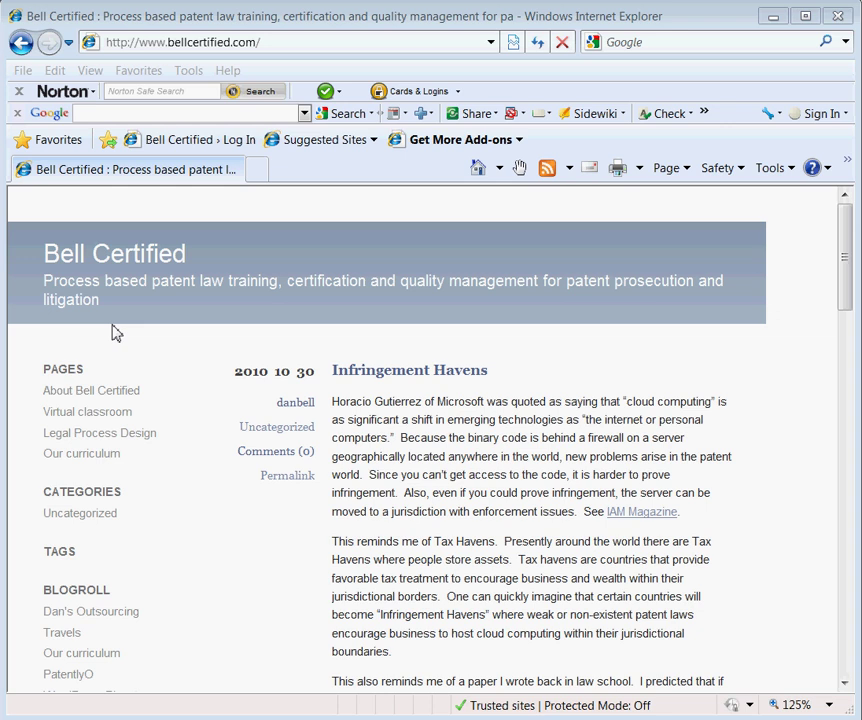
{"action": "mouse_move", "coordinate": [83, 467]}
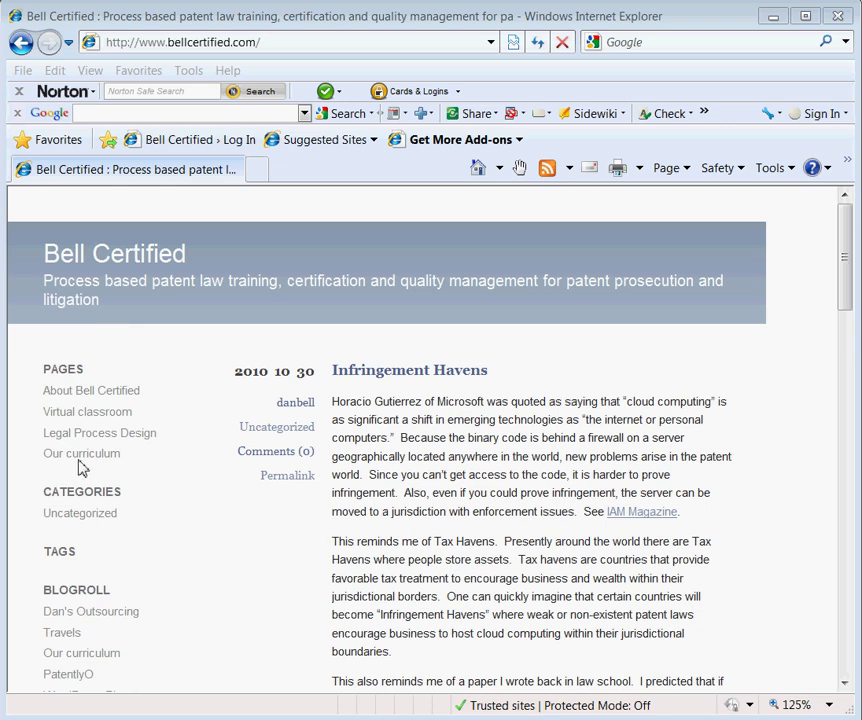
Step: Open the blog's 'Our curriculum' page from the PAGES sidebar
{"action": "left_click", "coordinate": [81, 453]}
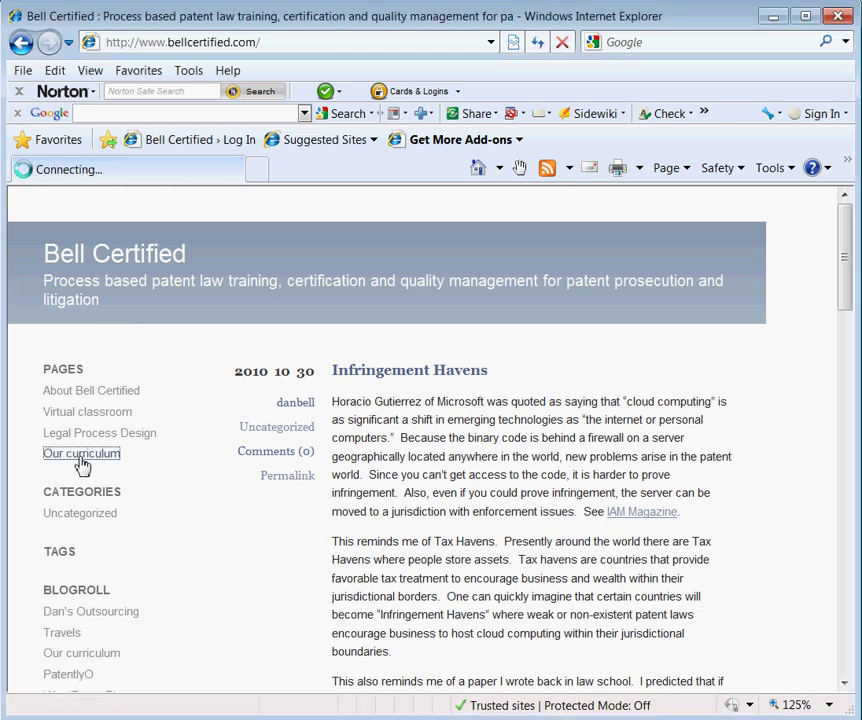
{"action": "left_click", "coordinate": [81, 453]}
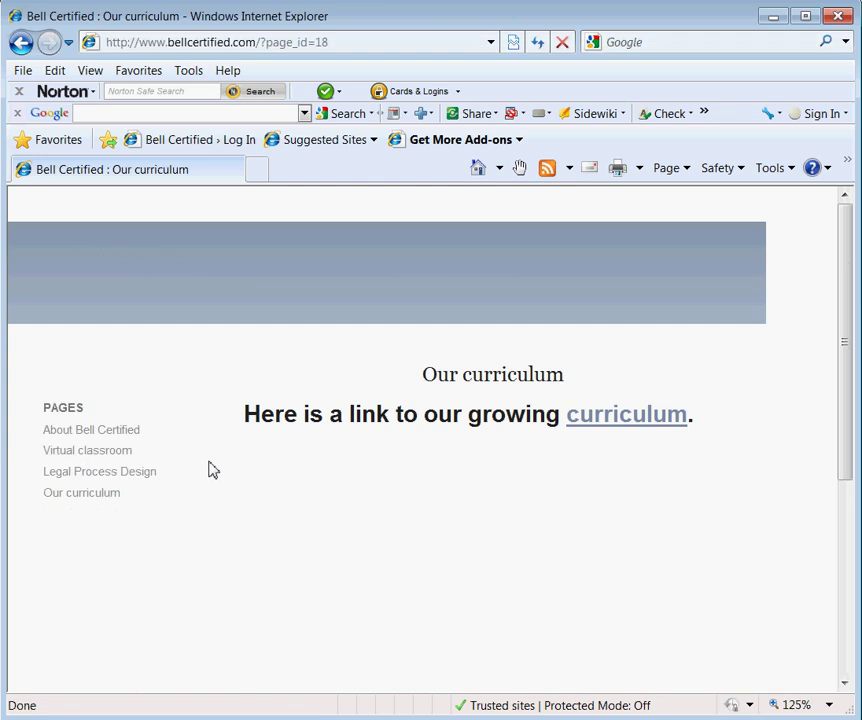
{"action": "mouse_move", "coordinate": [625, 413]}
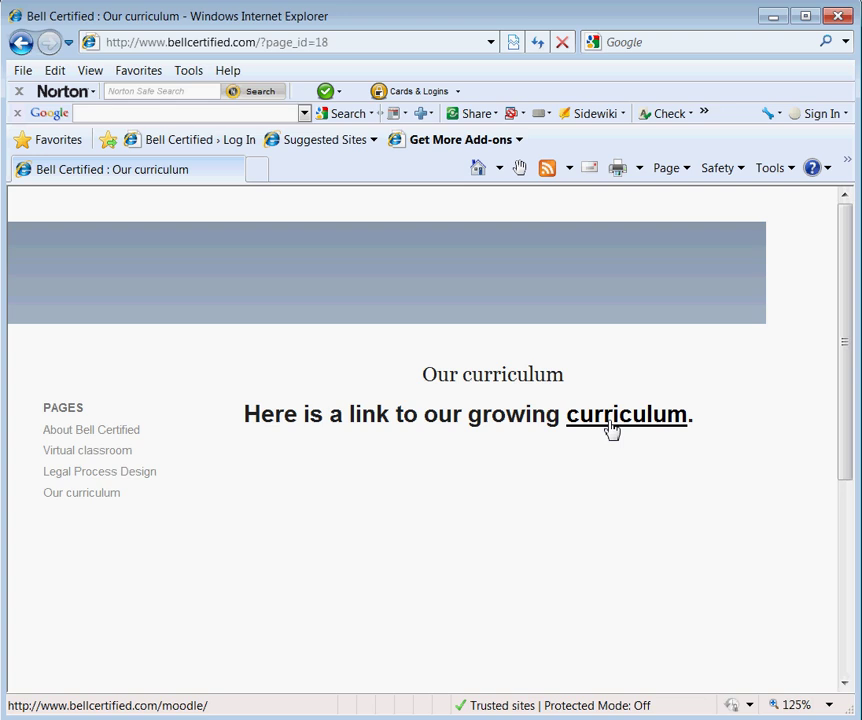
Step: Follow the curriculum link to Patent Analyst Training and submit username and password
{"action": "left_click", "coordinate": [625, 414]}
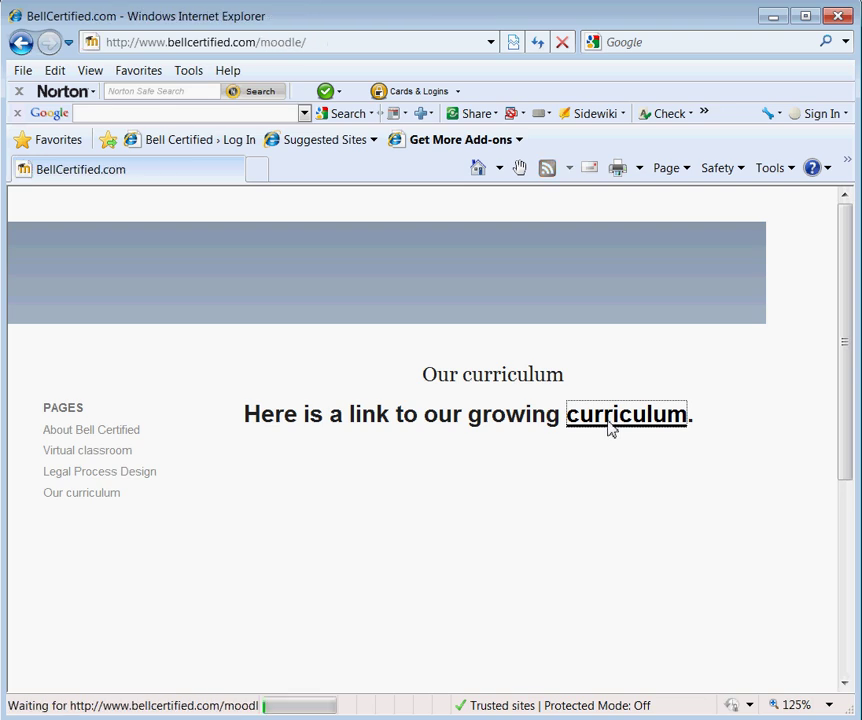
{"action": "left_click", "coordinate": [625, 413]}
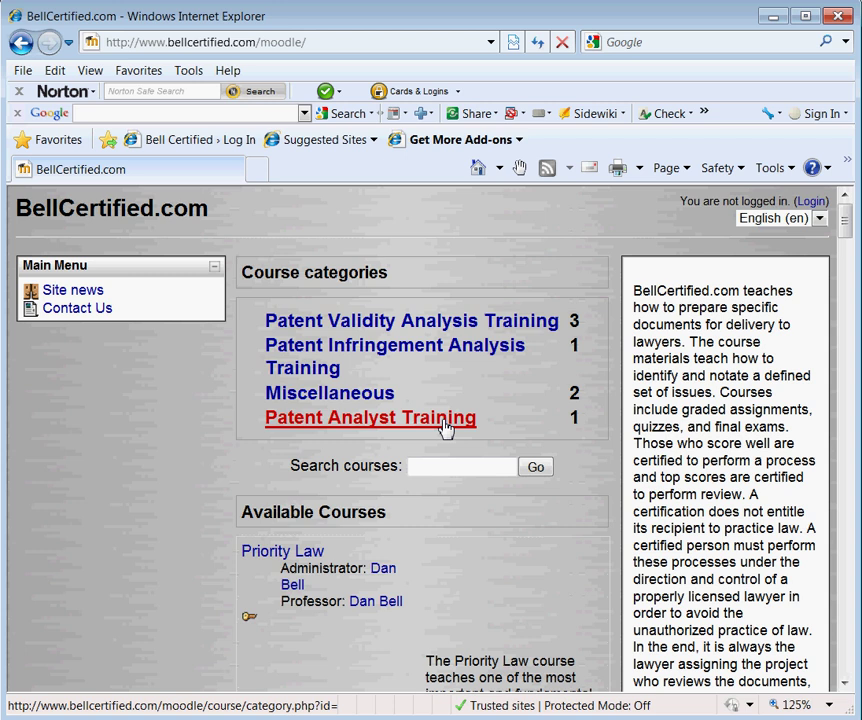
{"action": "left_click", "coordinate": [370, 417]}
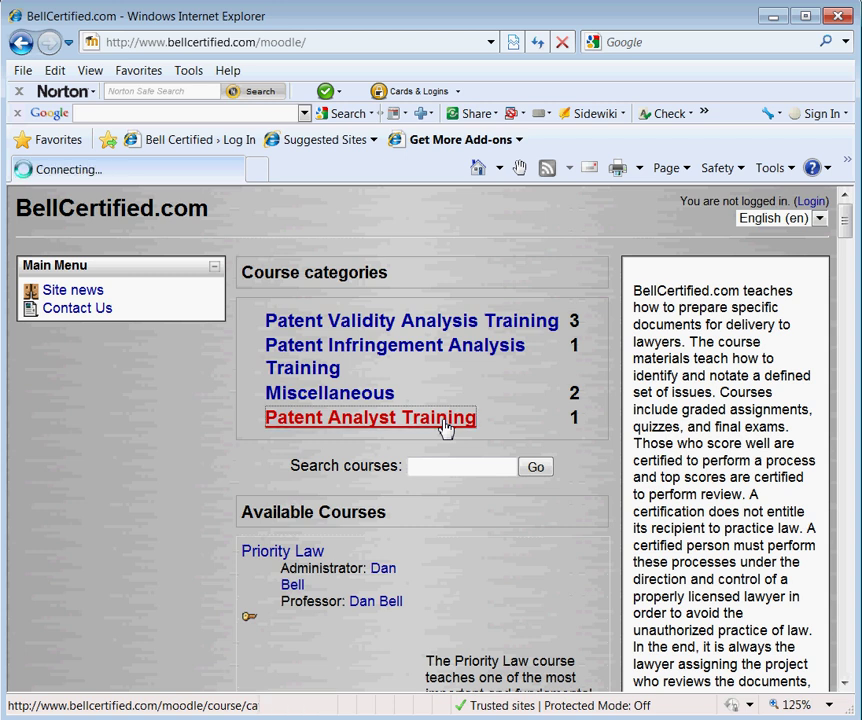
{"action": "left_click", "coordinate": [370, 417]}
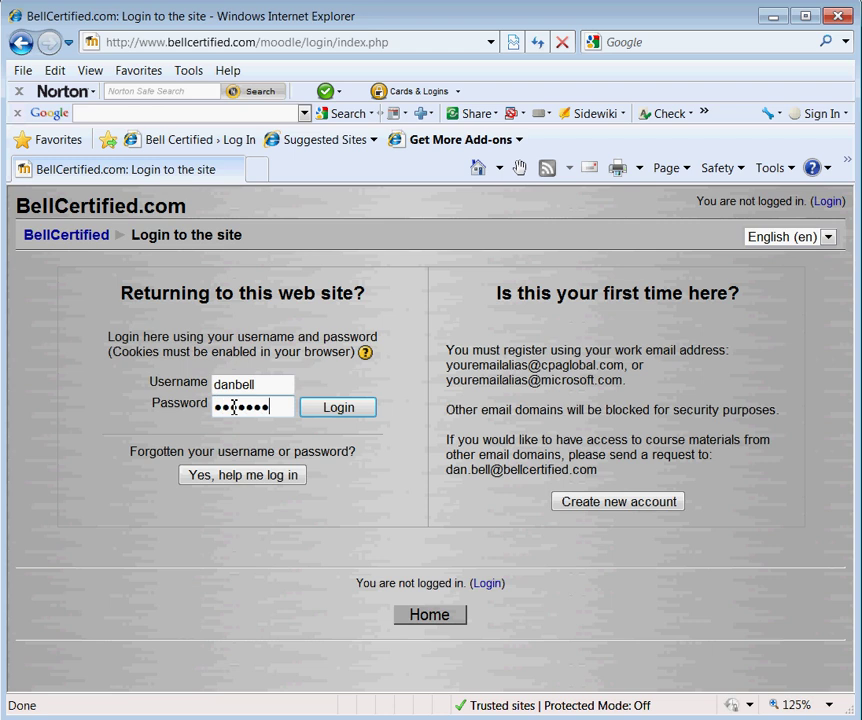
{"action": "type", "text": "•"}
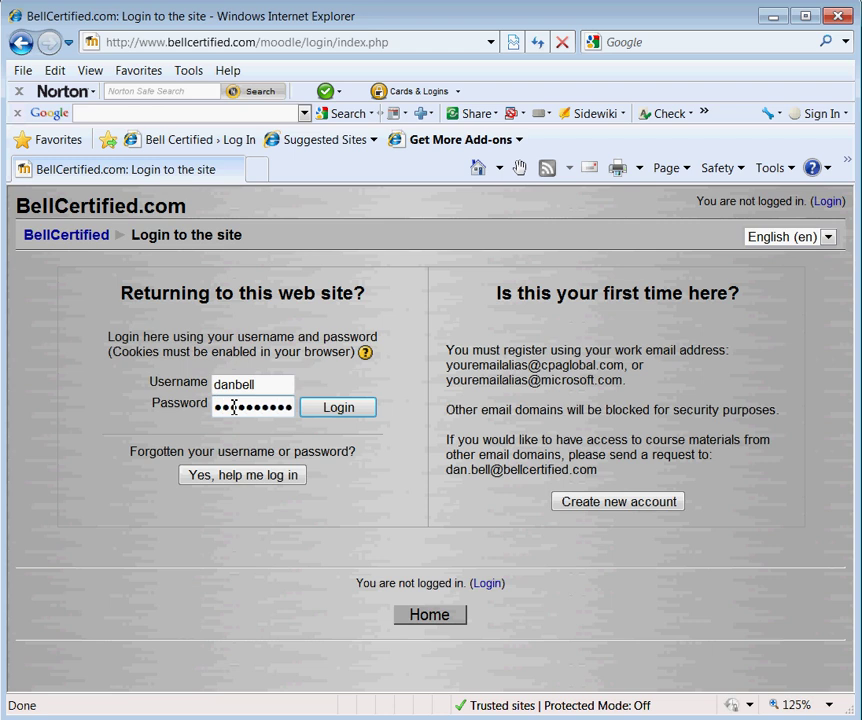
{"action": "left_click", "coordinate": [338, 407]}
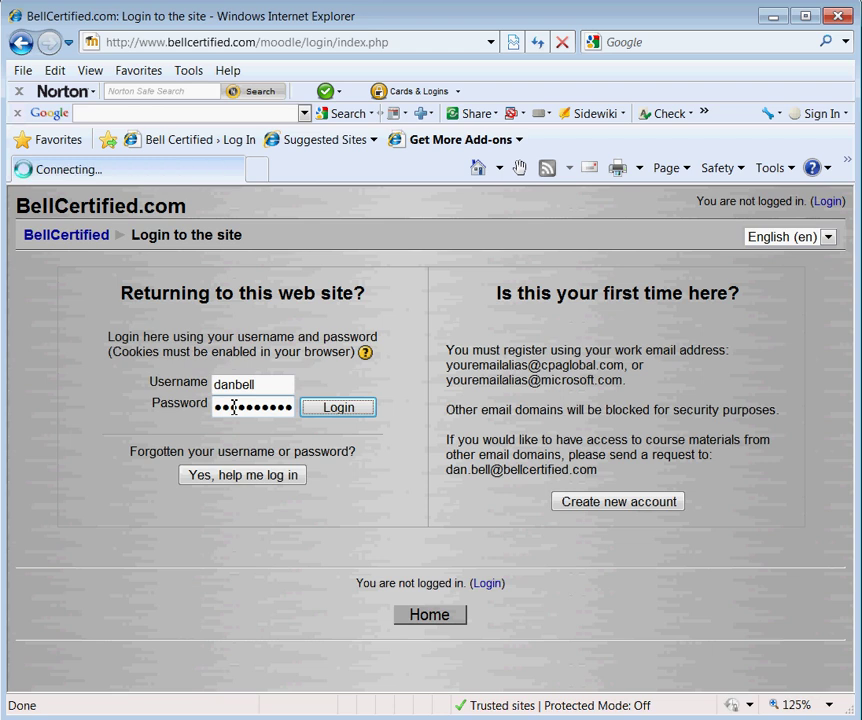
Step: Open Priority Law Boot Camp and scroll to Week 1's 35 U.S.C. 102(a) materials
{"action": "left_click", "coordinate": [338, 407]}
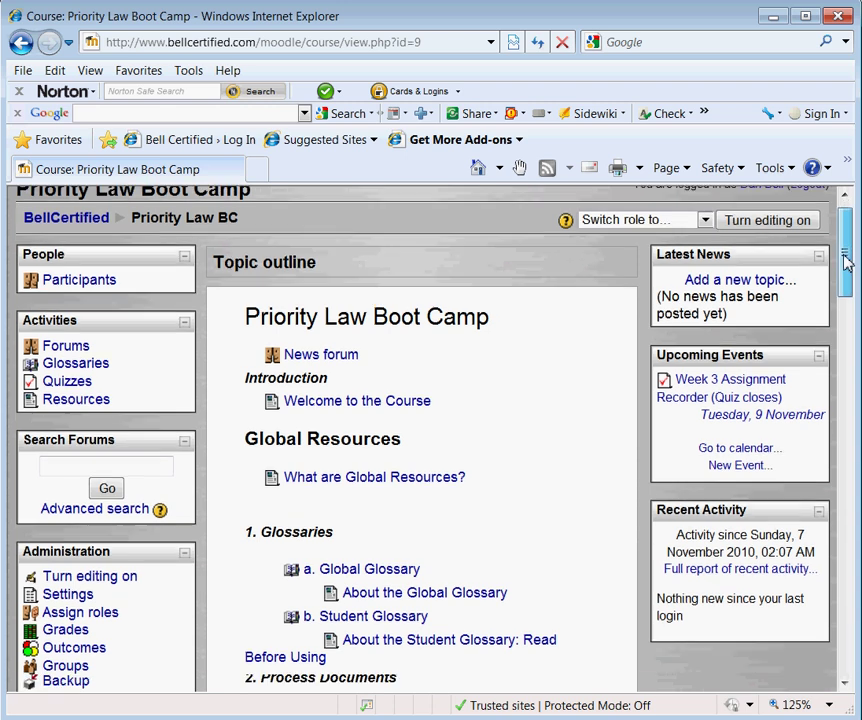
{"action": "scroll", "scroll_direction": "down", "scroll_amount": 3}
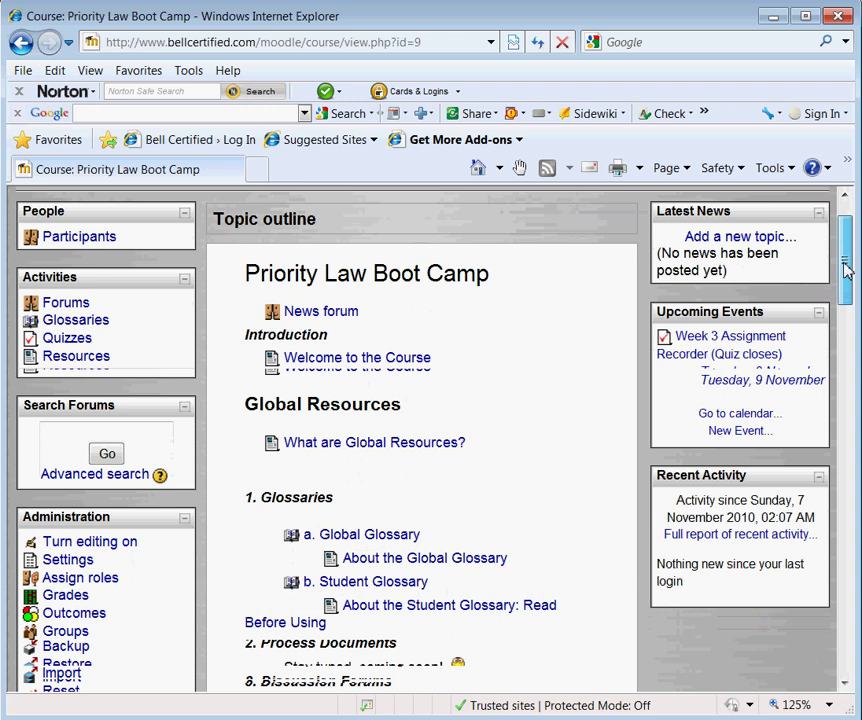
{"action": "scroll", "scroll_direction": "down", "scroll_amount": 3}
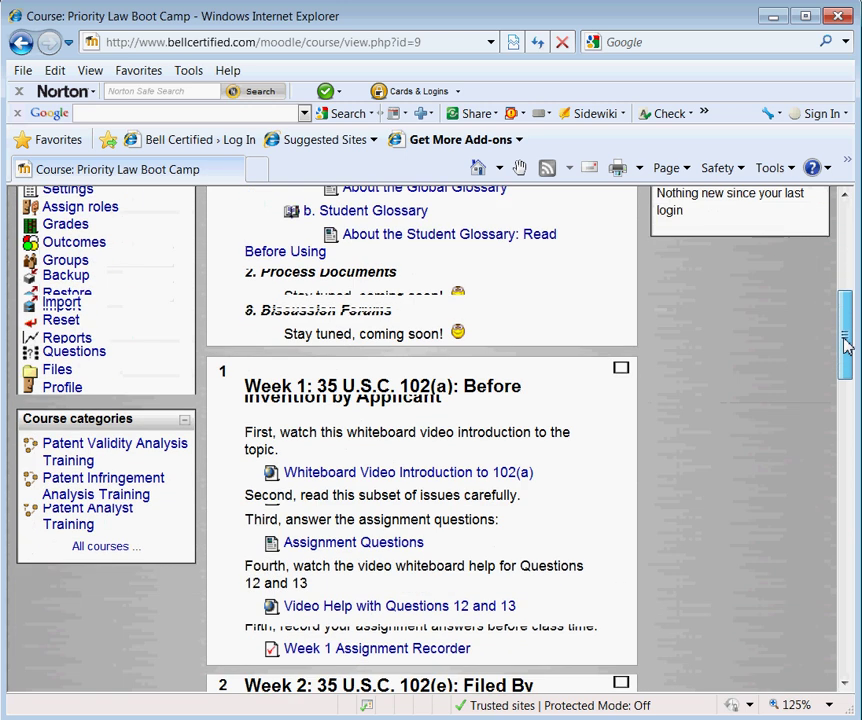
{"action": "scroll", "scroll_direction": "down", "scroll_amount": 3}
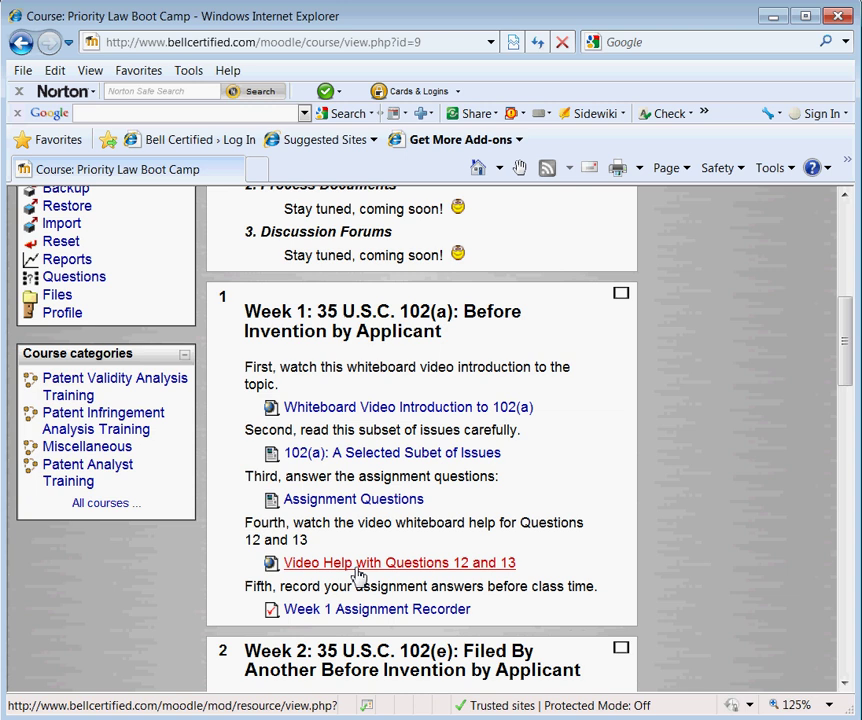
{"action": "mouse_move", "coordinate": [358, 607]}
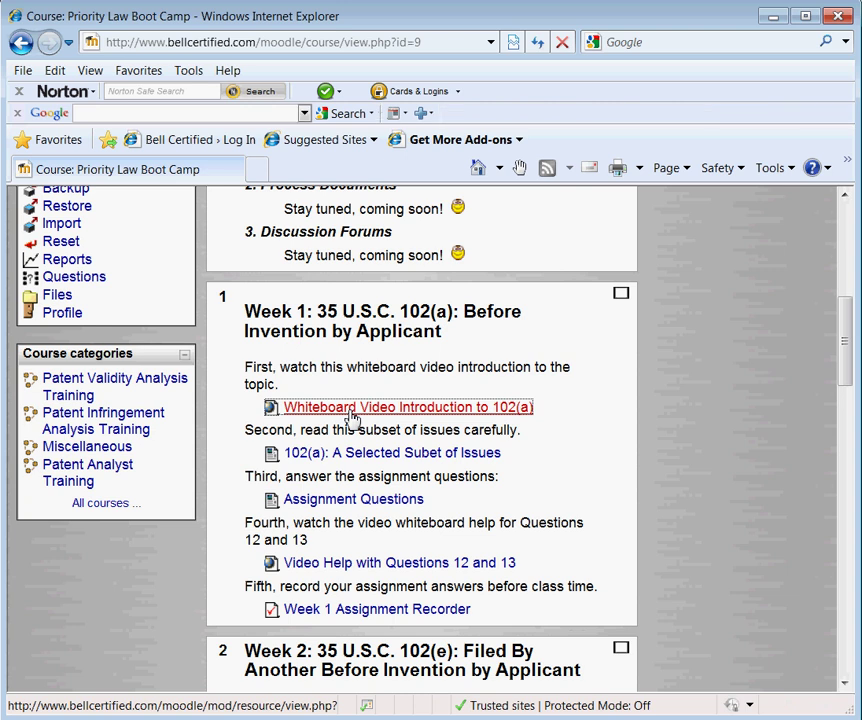
Step: Play the 'Whiteboard Video Introduction to 102(a)' YouTube video
{"action": "left_click", "coordinate": [407, 407]}
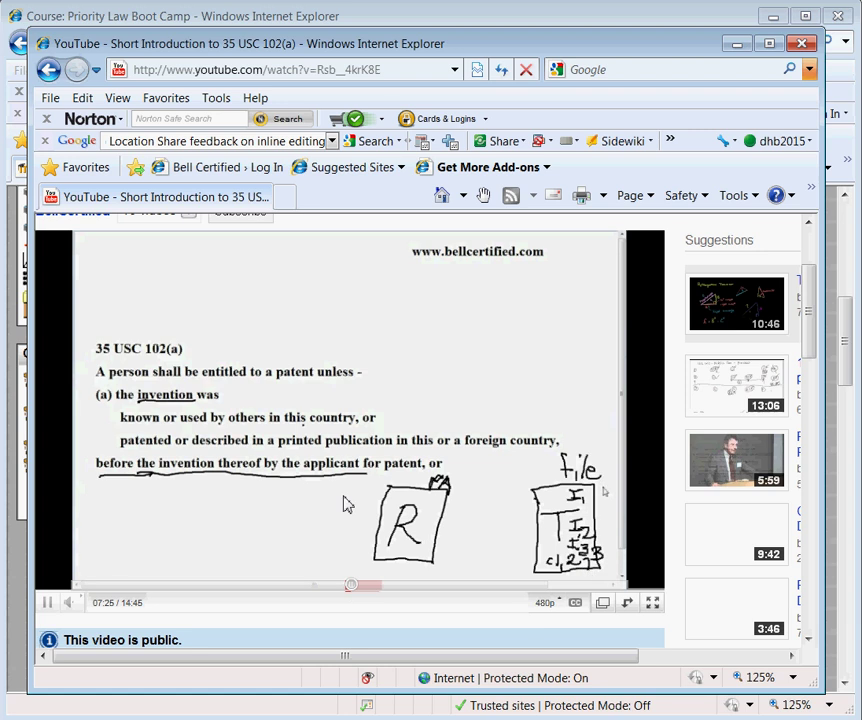
{"action": "mouse_move", "coordinate": [277, 555]}
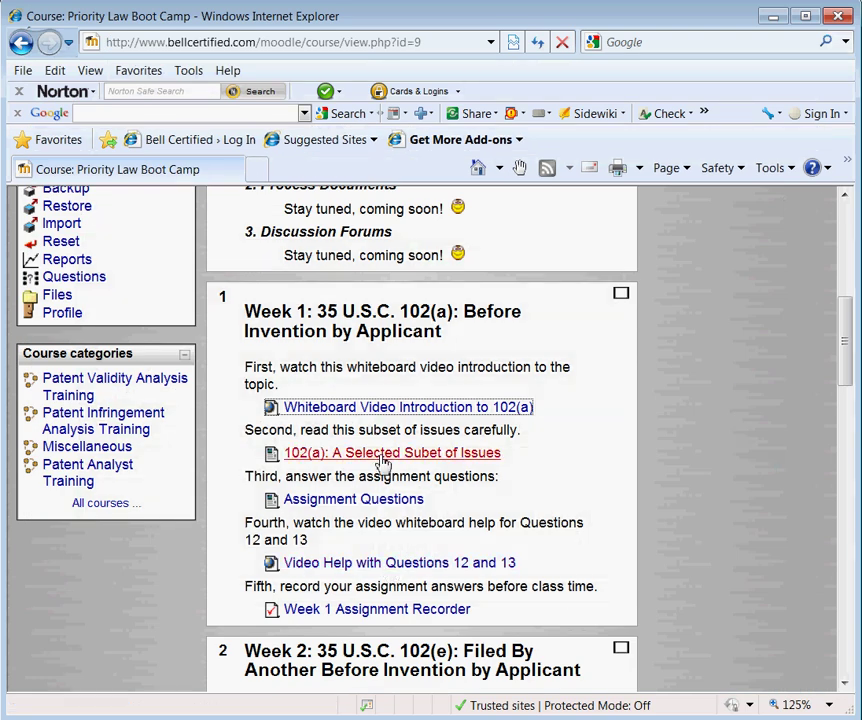
Step: Open the 102(a) selected subset of issues reading and jump to 'before the invention thereof'
{"action": "left_click", "coordinate": [391, 452]}
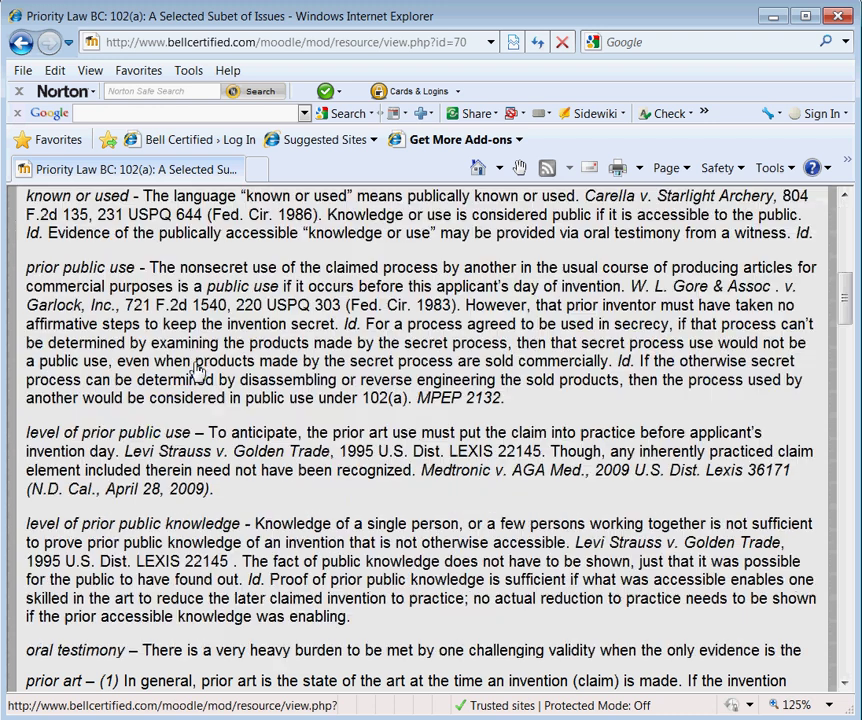
{"action": "scroll", "scroll_direction": "down", "scroll_amount": 3}
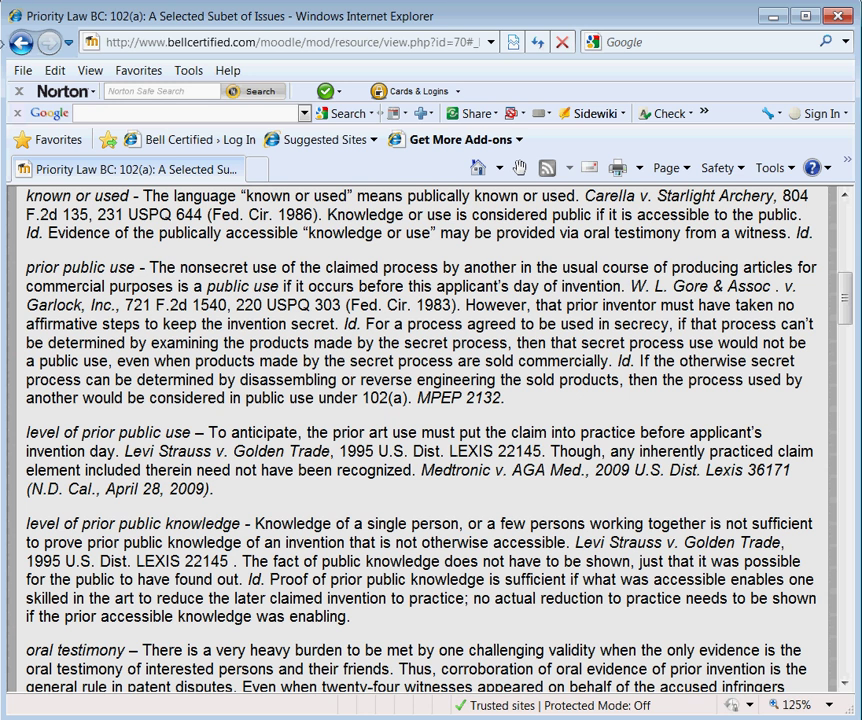
{"action": "left_click", "coordinate": [20, 50]}
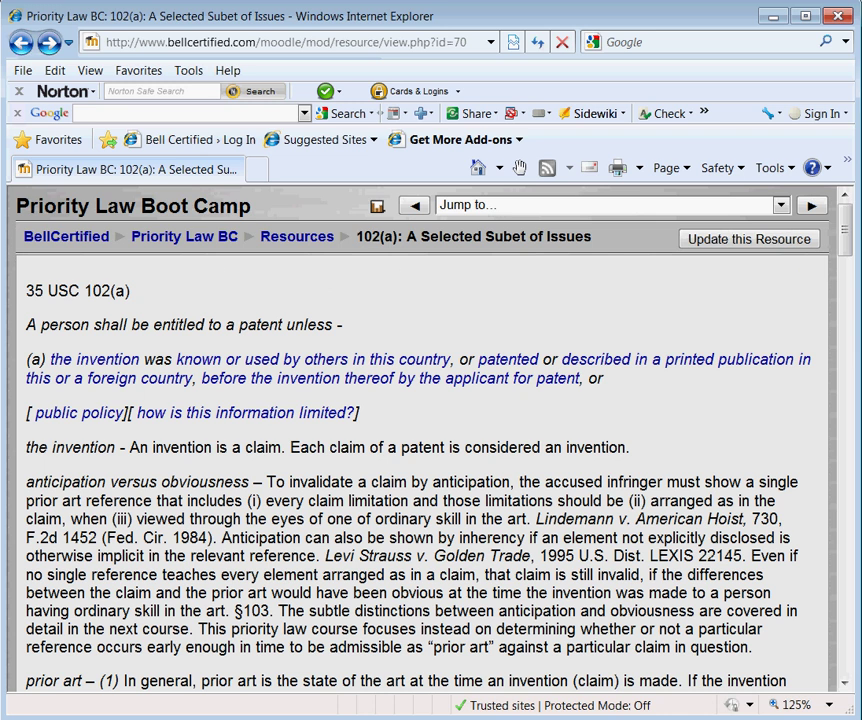
{"action": "mouse_move", "coordinate": [241, 380]}
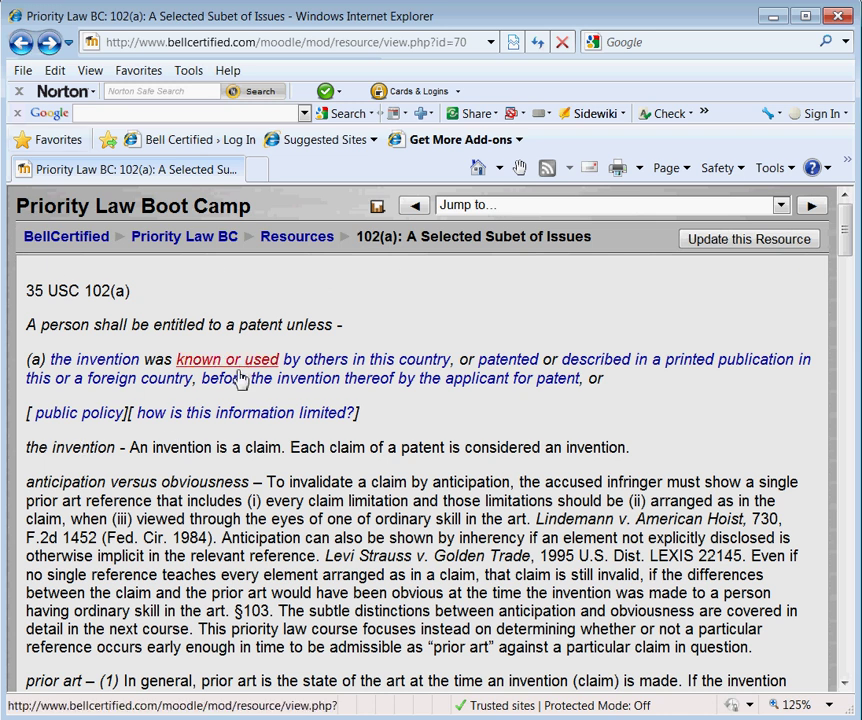
{"action": "mouse_move", "coordinate": [240, 378]}
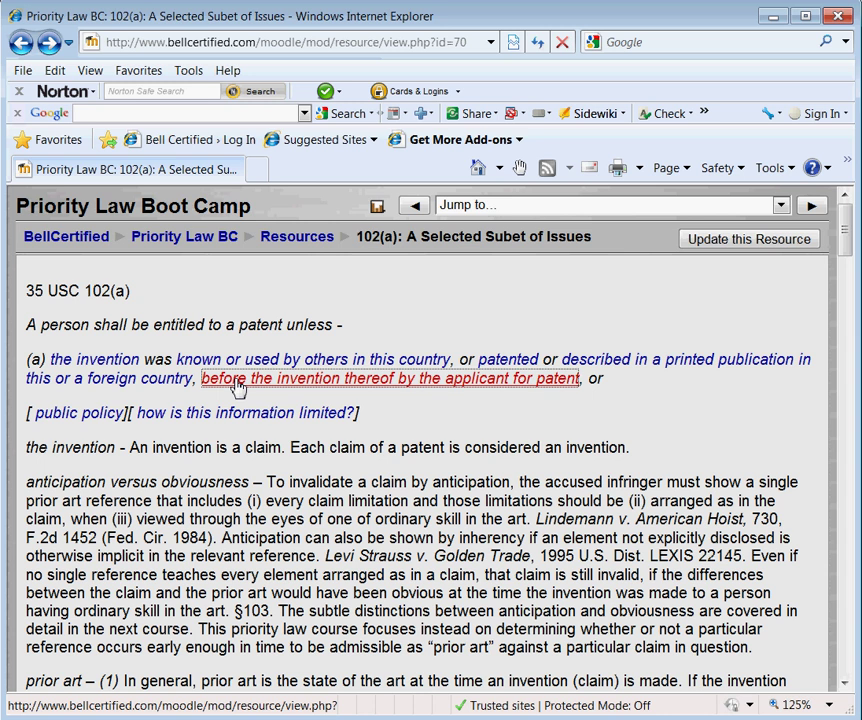
{"action": "left_click", "coordinate": [389, 378]}
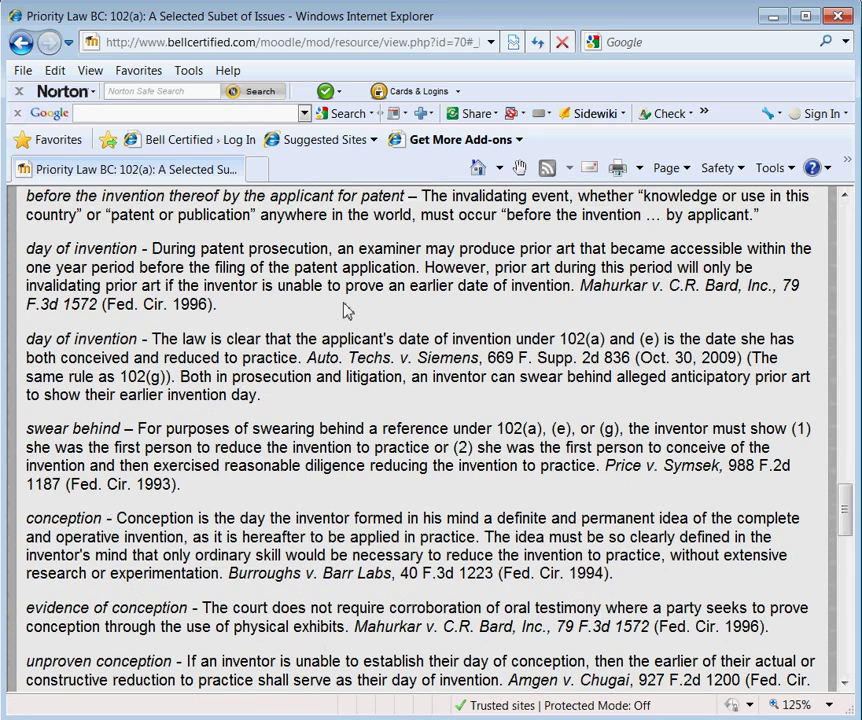
{"action": "mouse_move", "coordinate": [505, 247]}
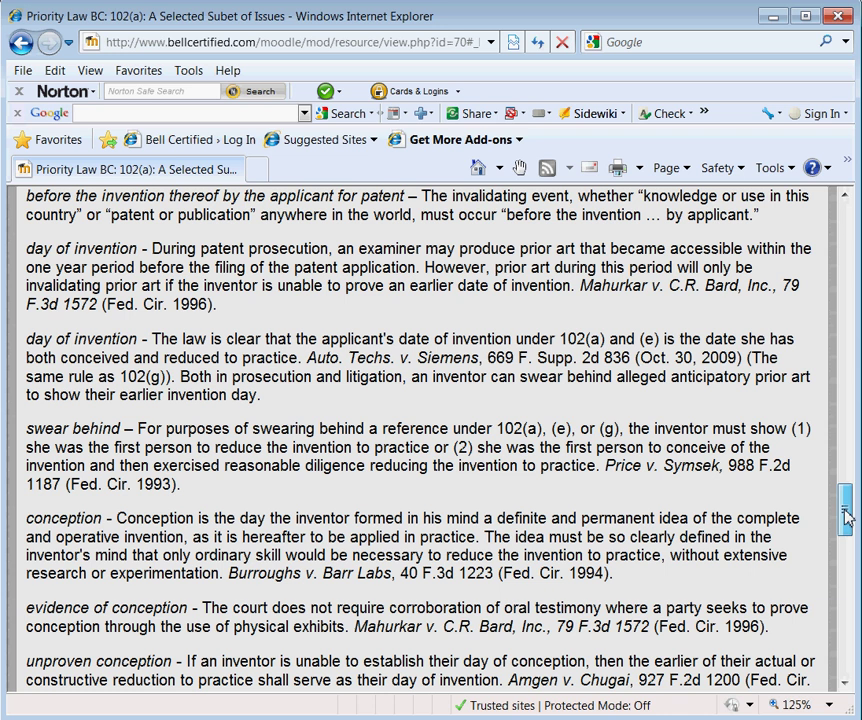
Step: Read further down the issues reading, then open the Week 1 Assignment Questions
{"action": "scroll", "scroll_direction": "down", "scroll_amount": 3}
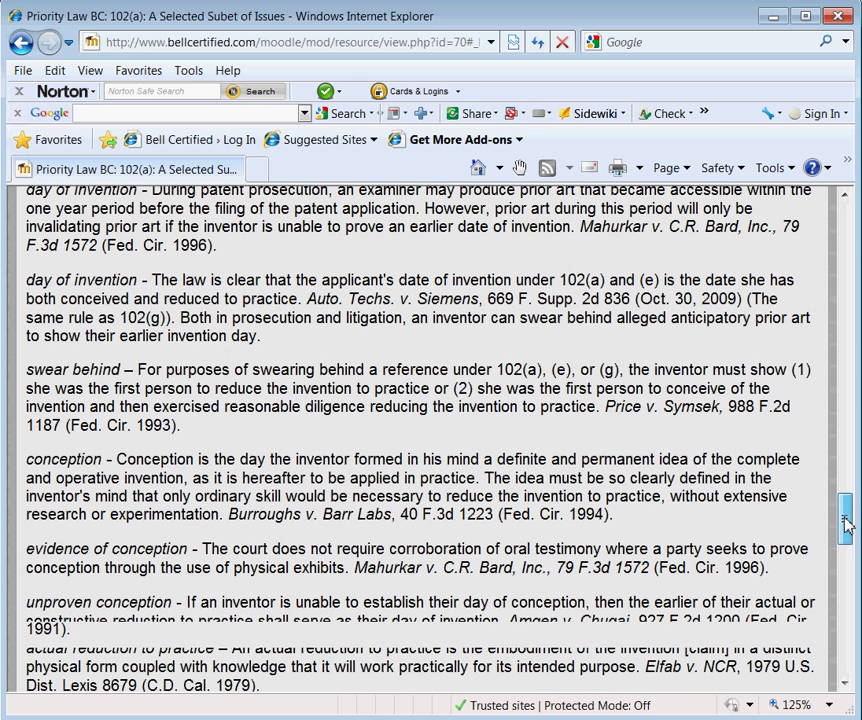
{"action": "scroll", "scroll_direction": "down", "scroll_amount": 3}
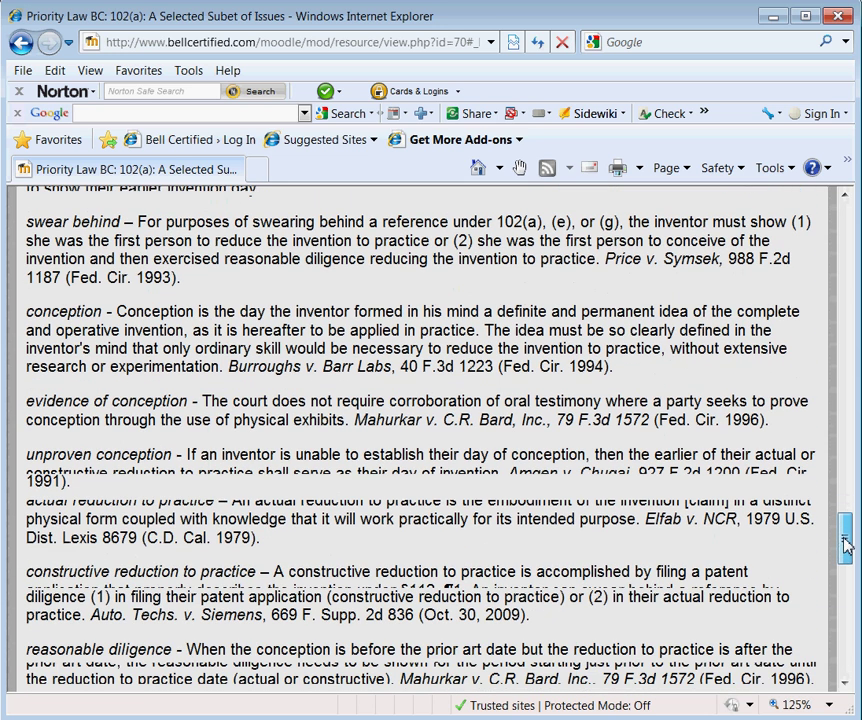
{"action": "scroll", "scroll_direction": "down", "scroll_amount": 3}
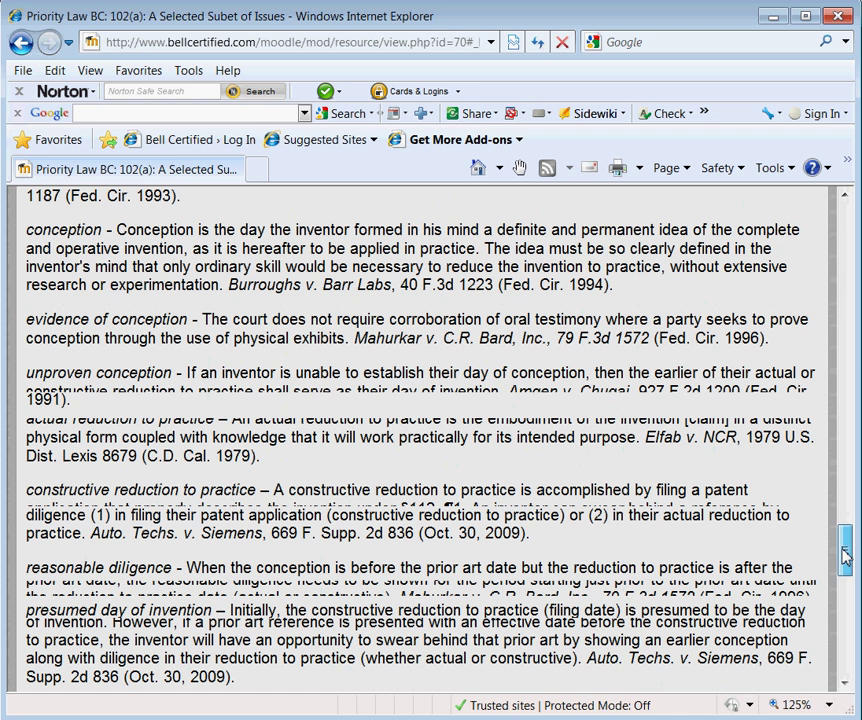
{"action": "scroll", "scroll_direction": "down", "scroll_amount": 3}
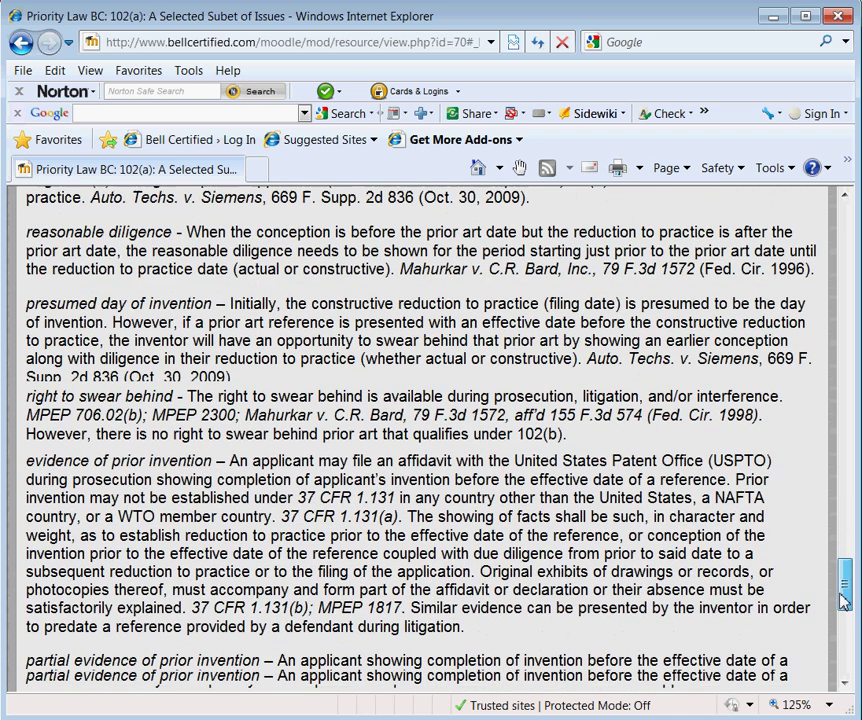
{"action": "scroll", "scroll_direction": "down", "scroll_amount": 3}
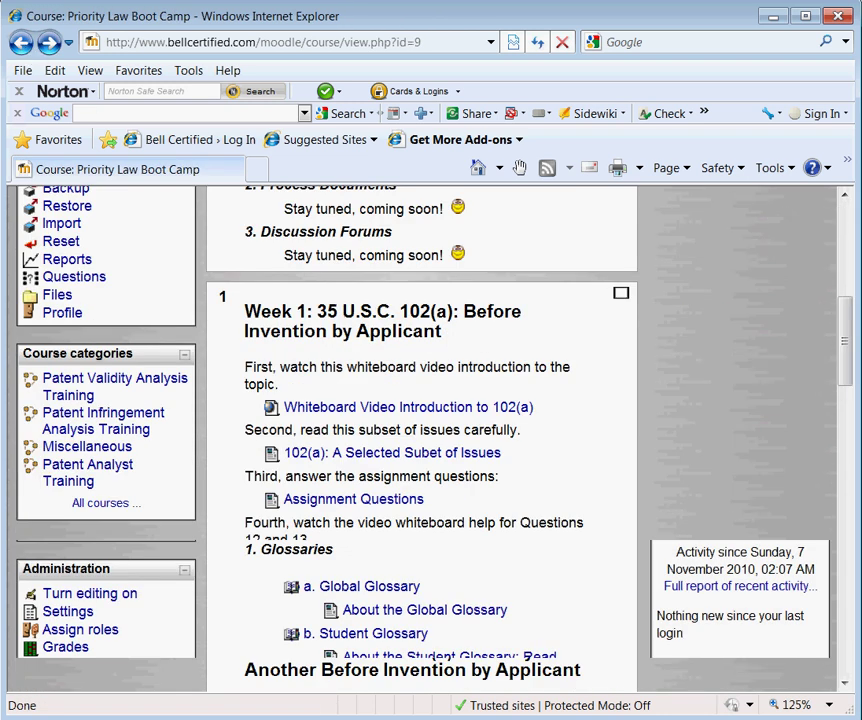
{"action": "scroll", "scroll_direction": "down", "scroll_amount": 3}
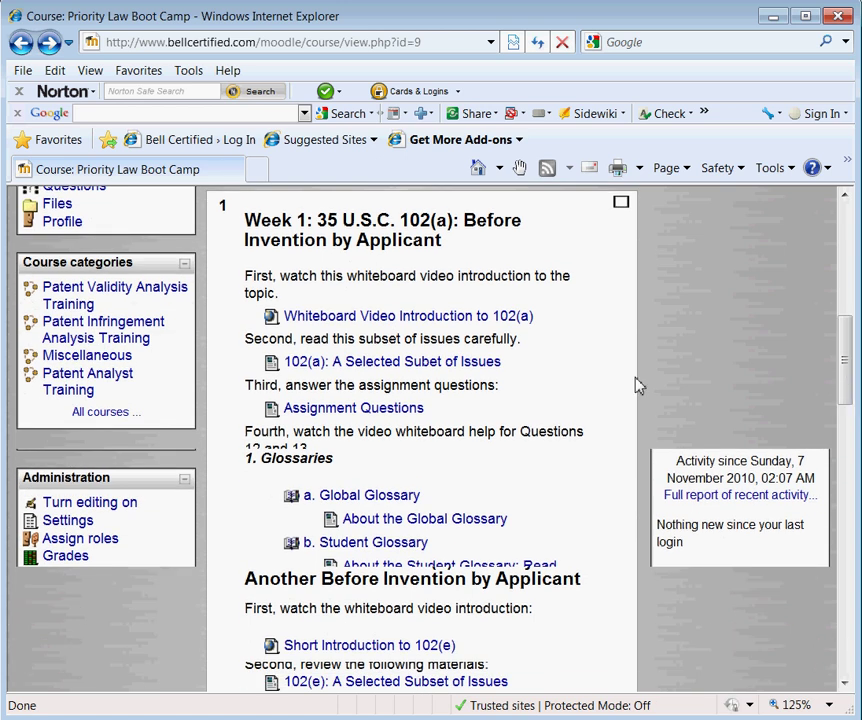
{"action": "scroll", "scroll_direction": "down", "scroll_amount": 3}
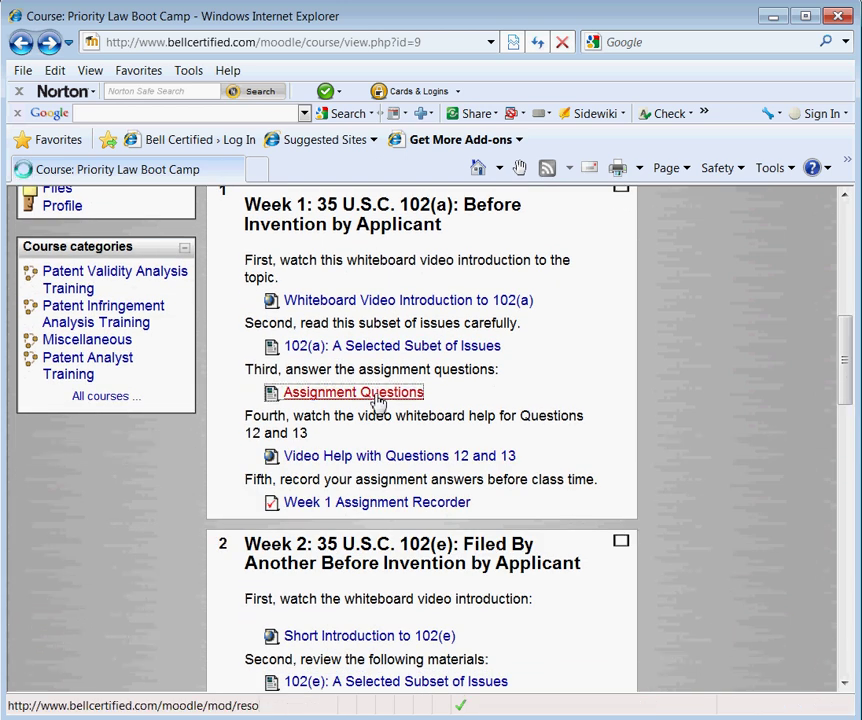
{"action": "left_click", "coordinate": [353, 392]}
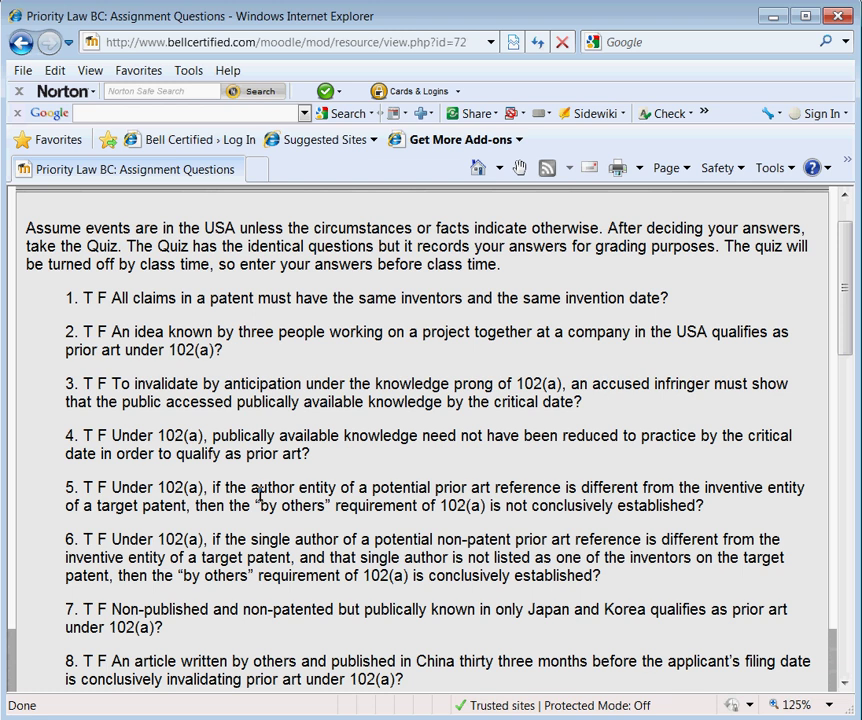
{"action": "mouse_move", "coordinate": [845, 357]}
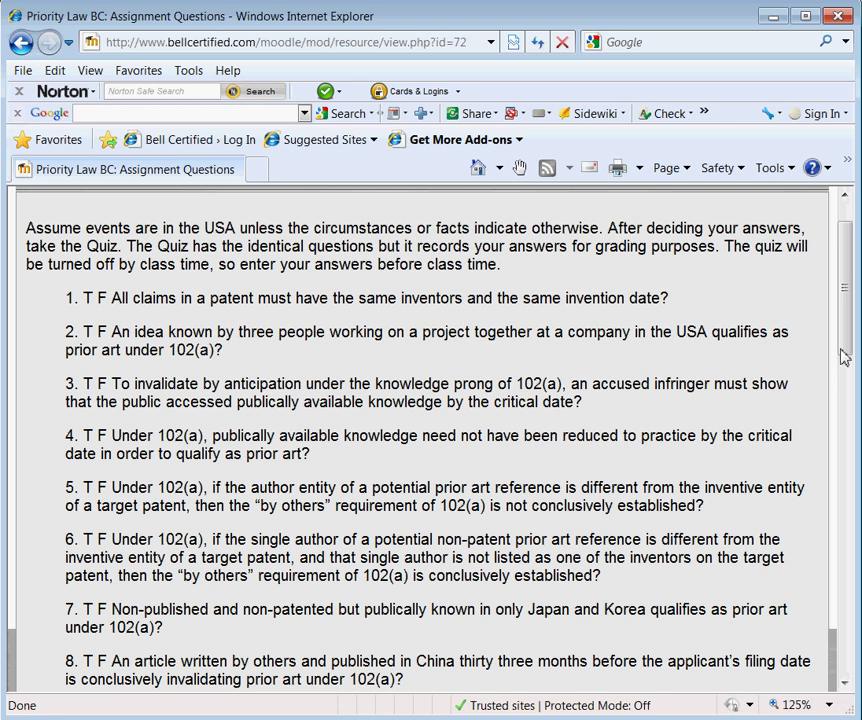
Step: Scroll the true/false questions down to multiple-choice questions 12 and 13 on Claim 32
{"action": "scroll", "scroll_direction": "down", "scroll_amount": 3}
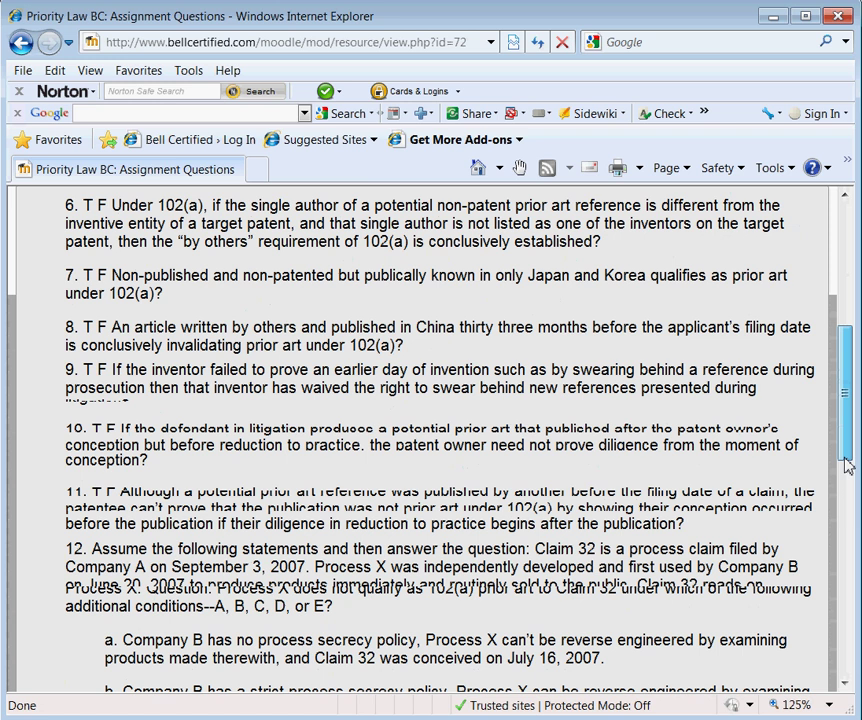
{"action": "scroll", "scroll_direction": "down", "scroll_amount": 3}
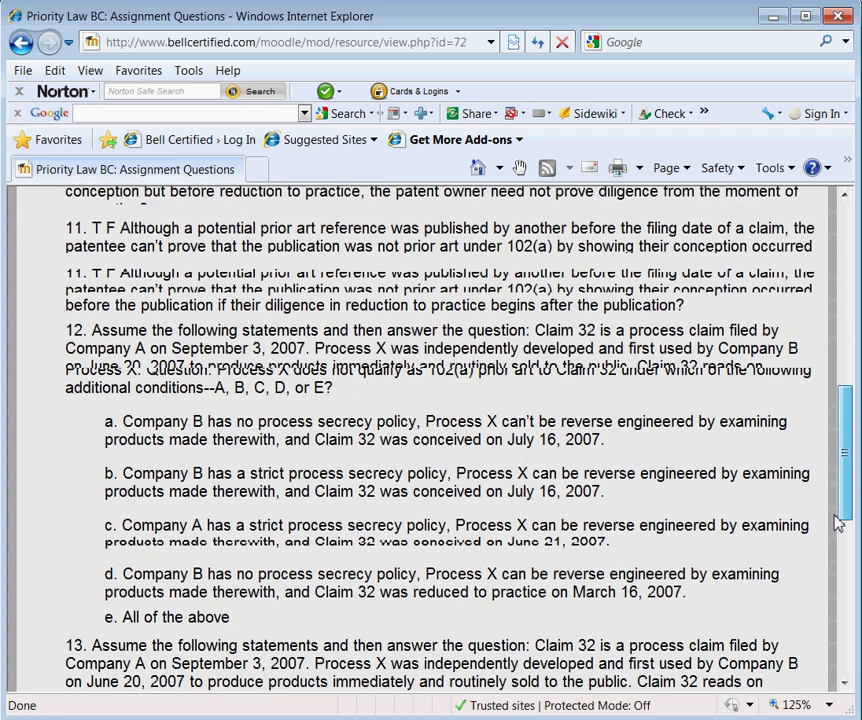
{"action": "scroll", "scroll_direction": "down", "scroll_amount": 3}
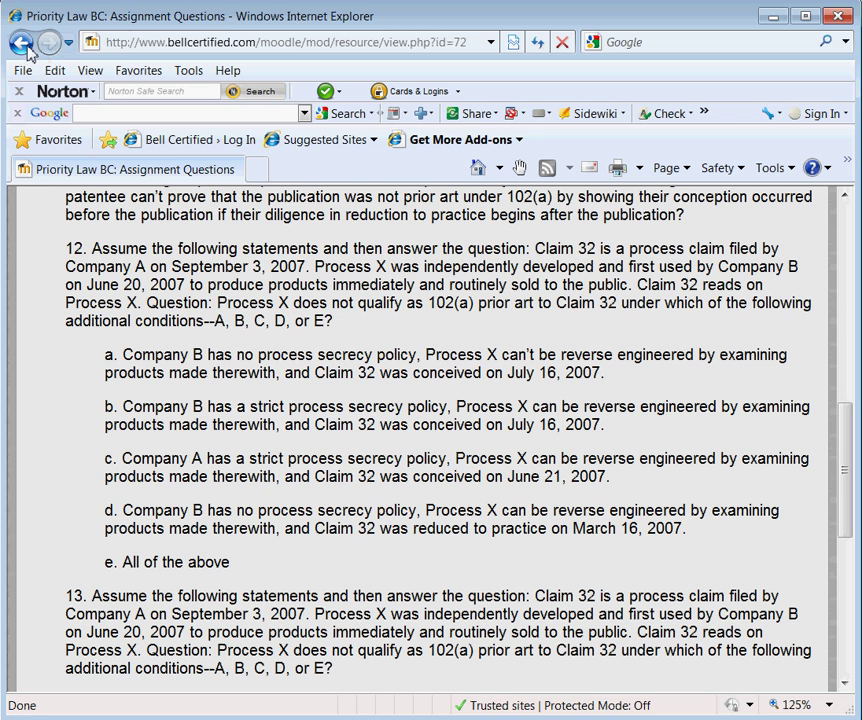
Step: Go back to the course outline, open Week 3 Assignment Recorder, and preview it
{"action": "left_click", "coordinate": [22, 42]}
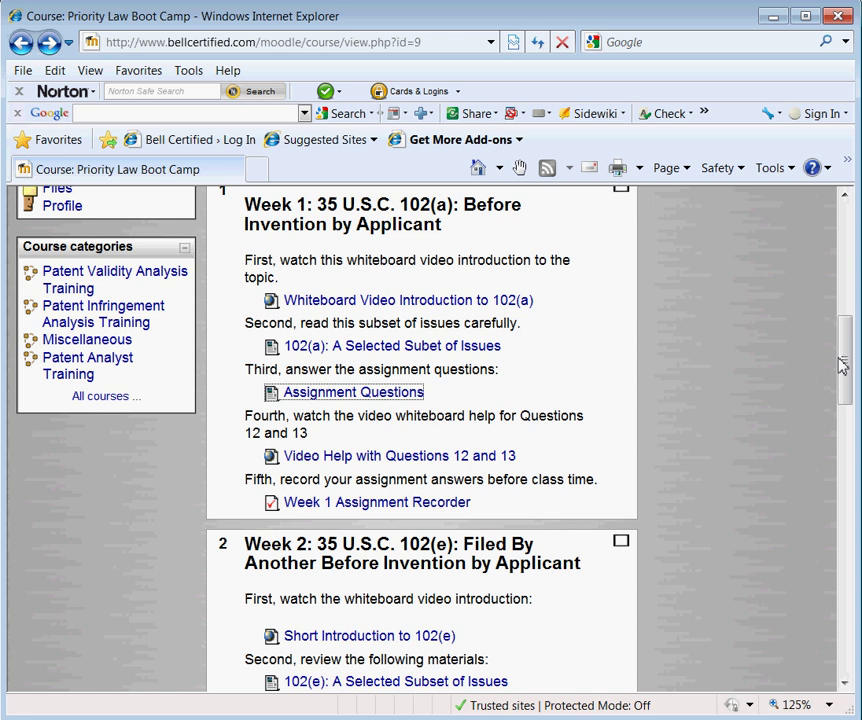
{"action": "scroll", "scroll_direction": "down", "scroll_amount": 3}
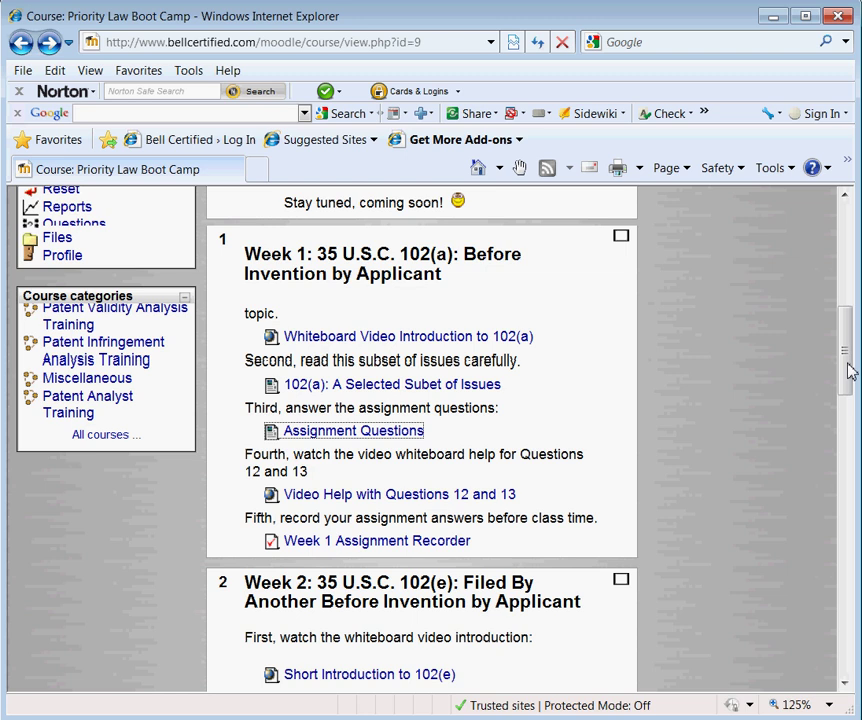
{"action": "scroll", "scroll_direction": "down", "scroll_amount": 3}
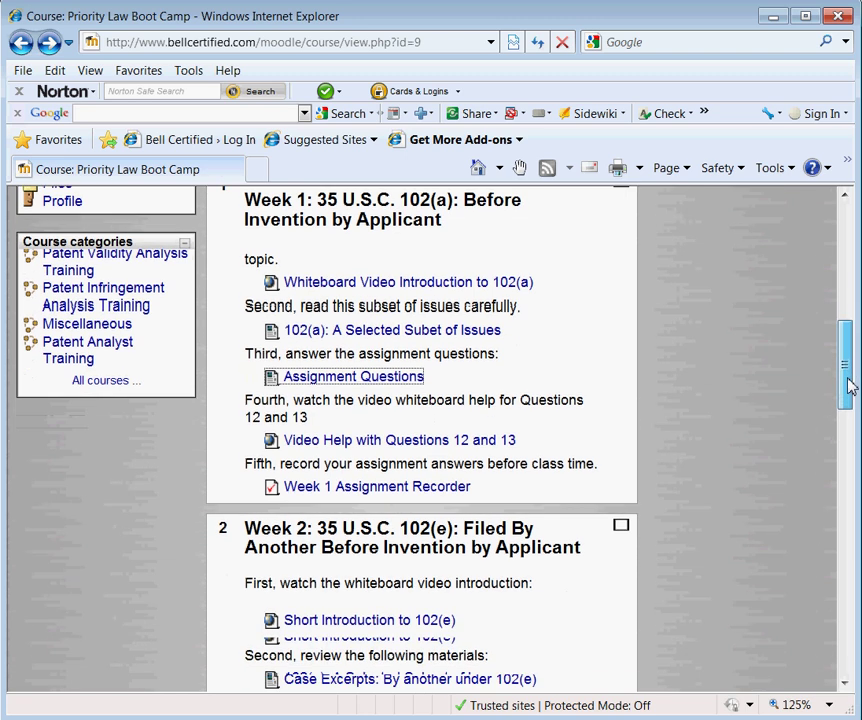
{"action": "scroll", "scroll_direction": "down", "scroll_amount": 3}
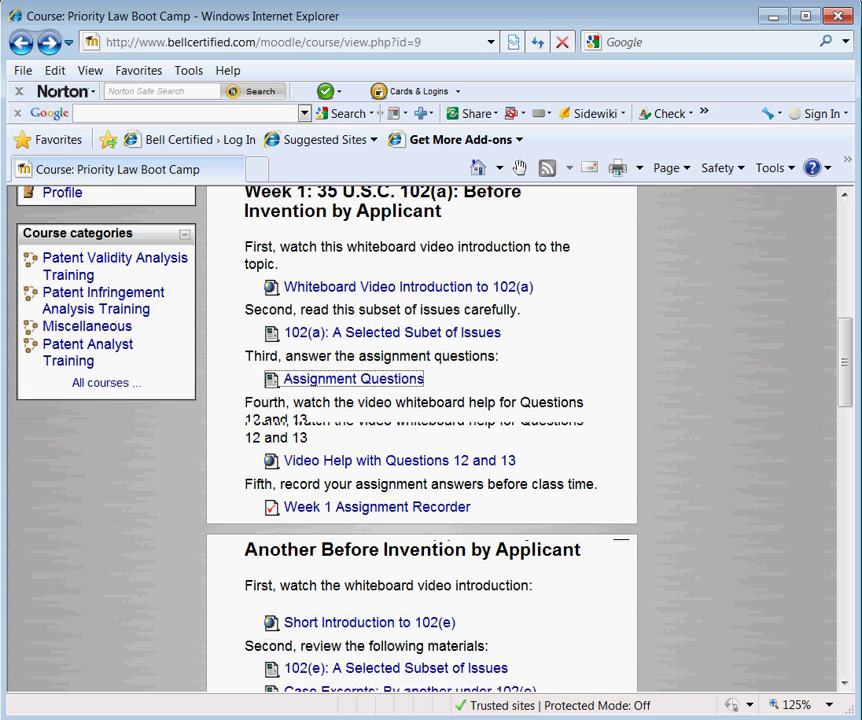
{"action": "scroll", "scroll_direction": "down", "scroll_amount": 3}
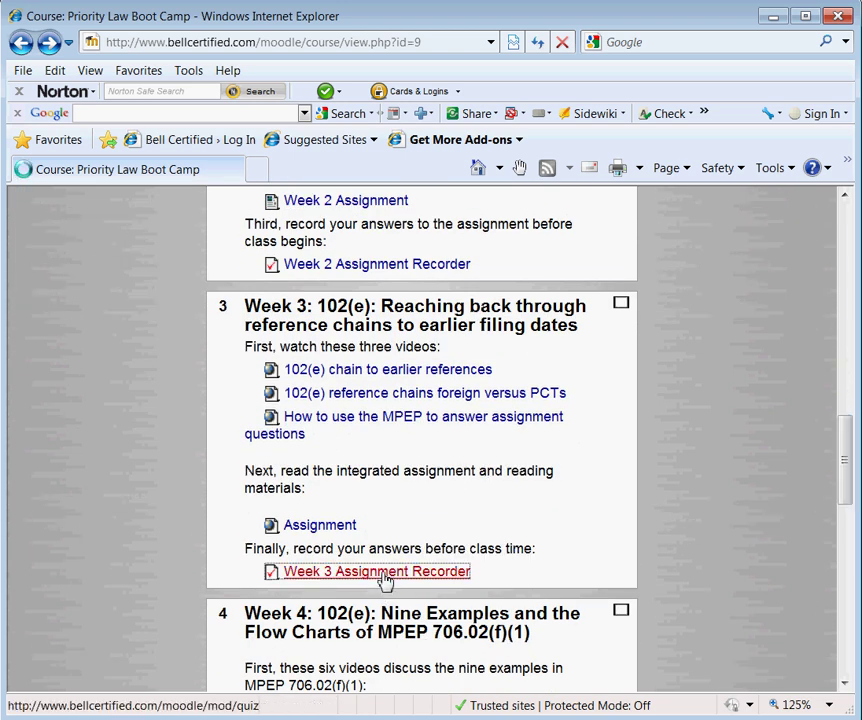
{"action": "left_click", "coordinate": [377, 571]}
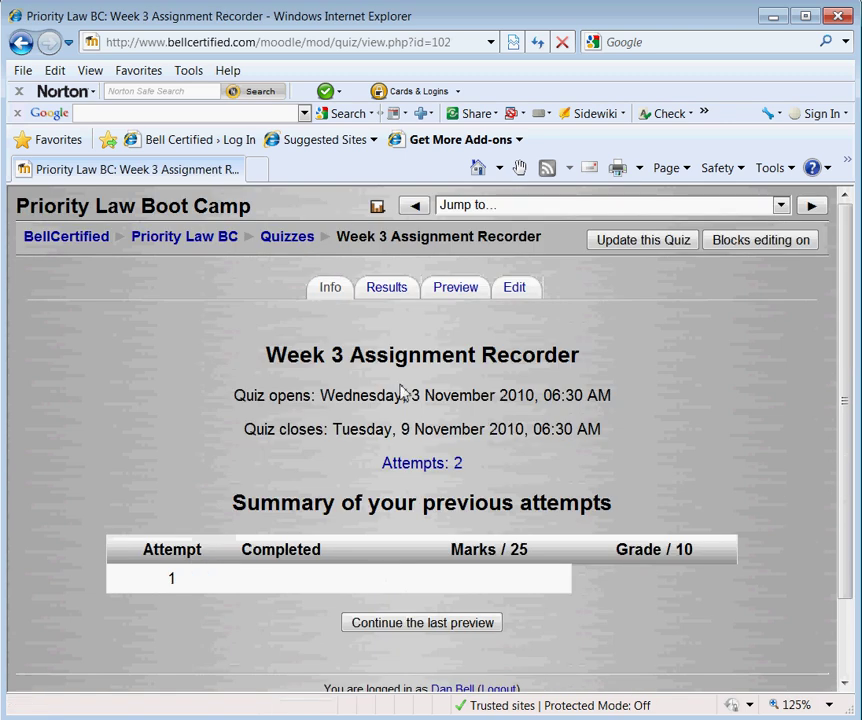
{"action": "left_click", "coordinate": [455, 287]}
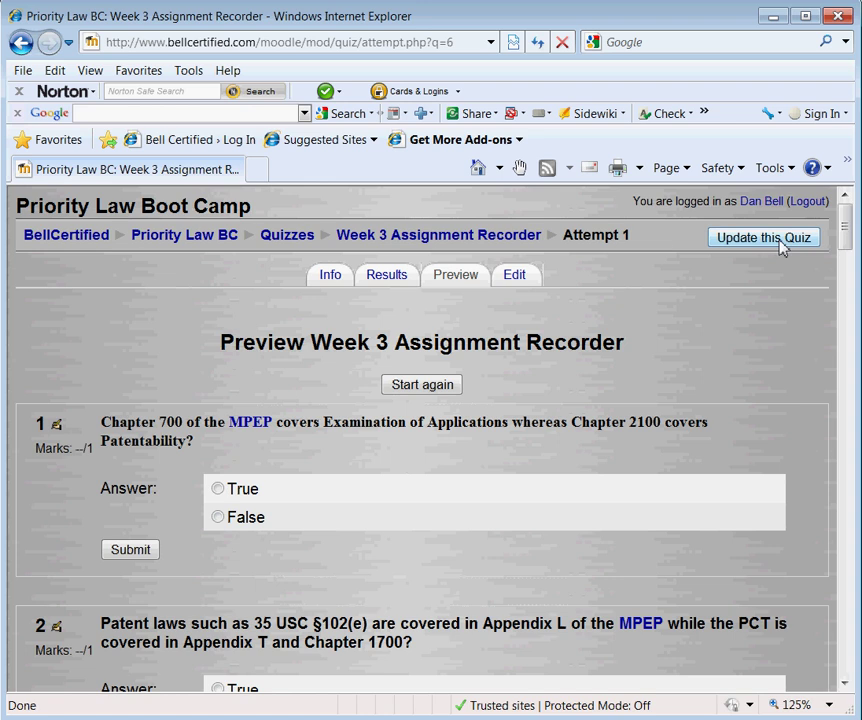
Step: Scroll the preview to multiple-choice questions 14 and 15, then return to quiz info
{"action": "scroll", "scroll_direction": "down", "scroll_amount": 3}
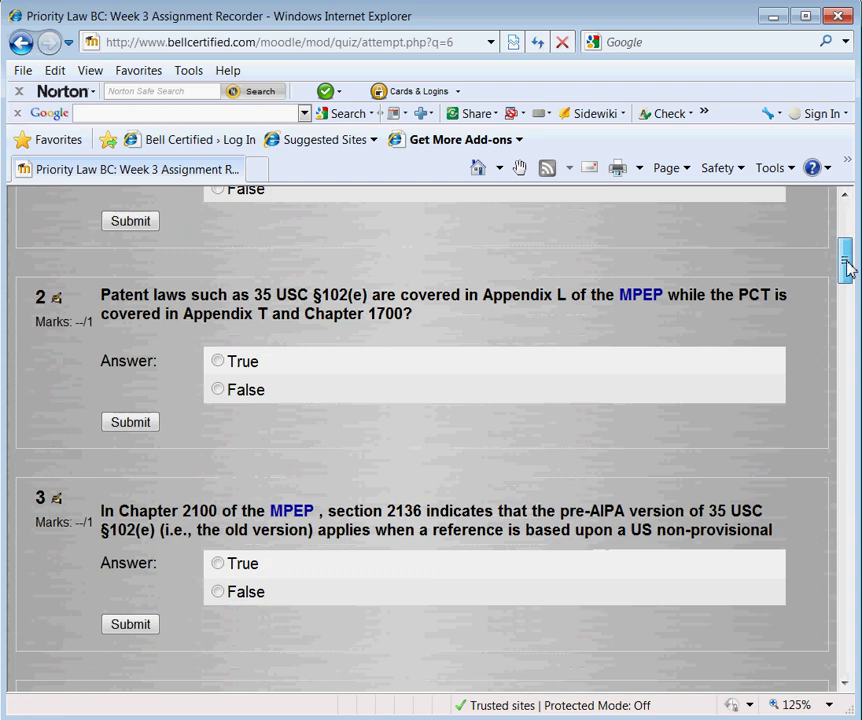
{"action": "scroll", "scroll_direction": "down", "scroll_amount": 3}
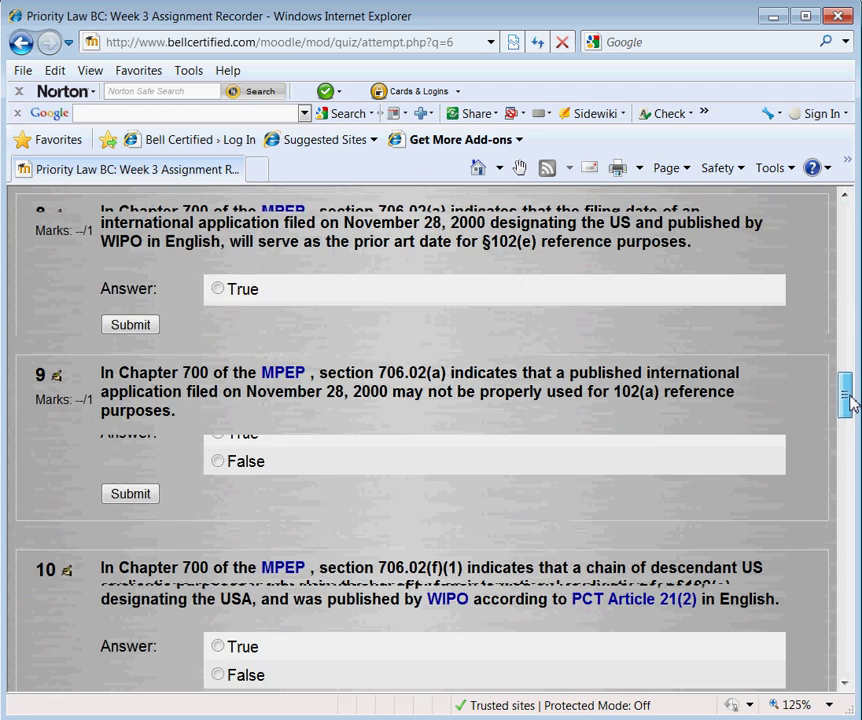
{"action": "scroll", "scroll_direction": "down", "scroll_amount": 3}
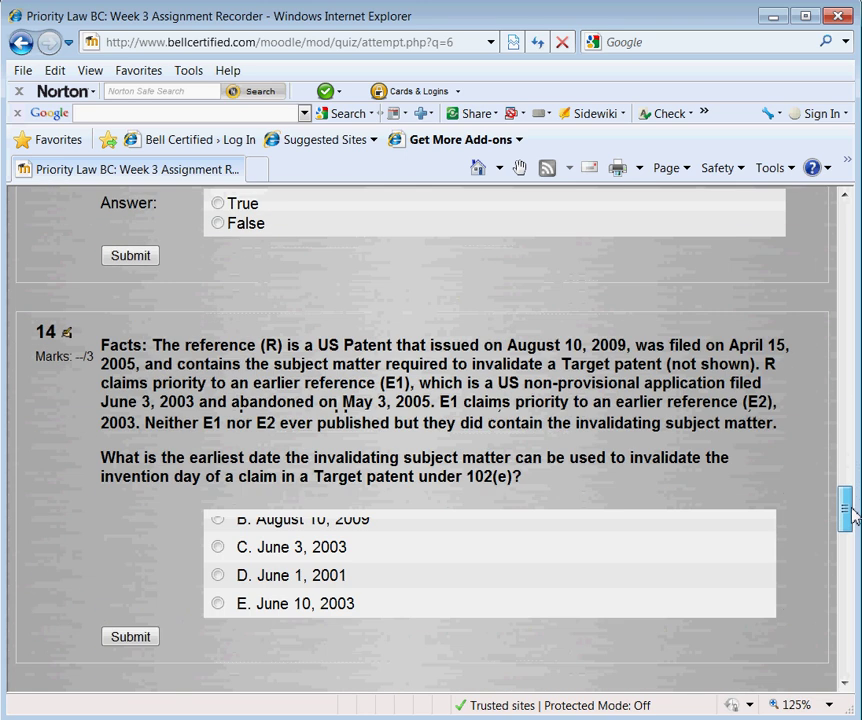
{"action": "scroll", "scroll_direction": "down", "scroll_amount": 3}
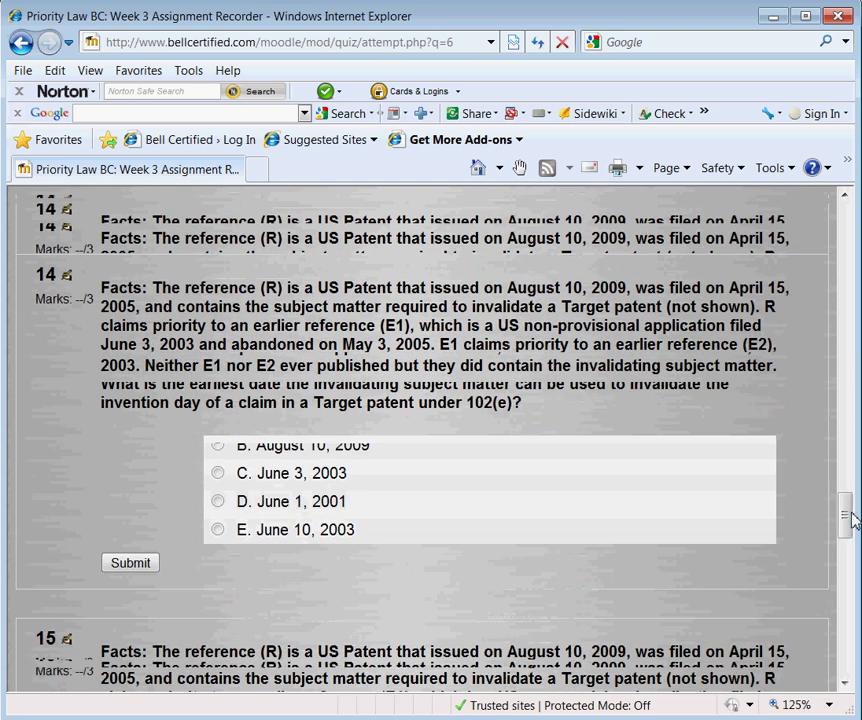
{"action": "scroll", "scroll_direction": "up", "scroll_amount": 3}
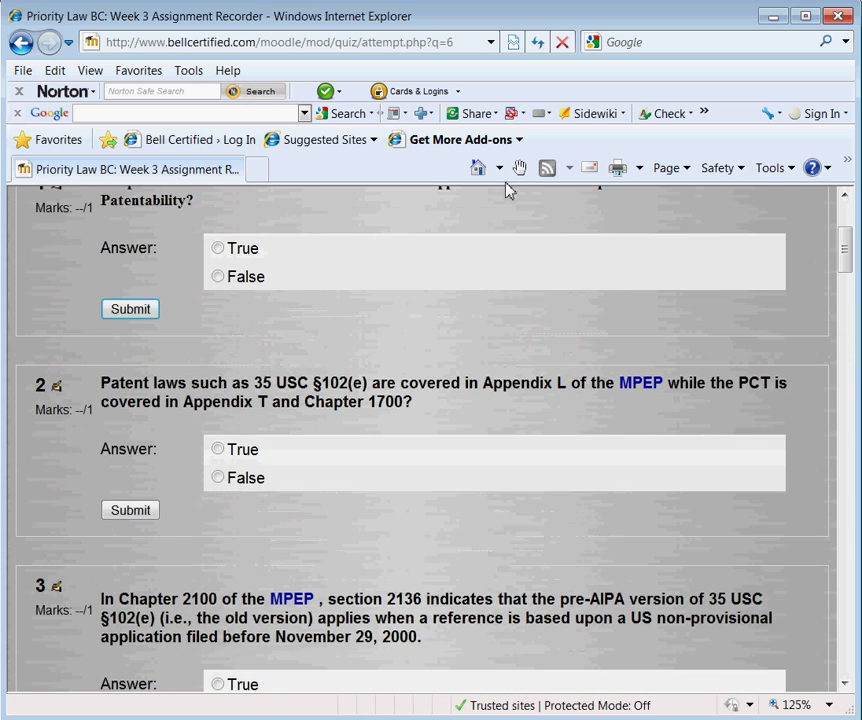
{"action": "left_click", "coordinate": [20, 42]}
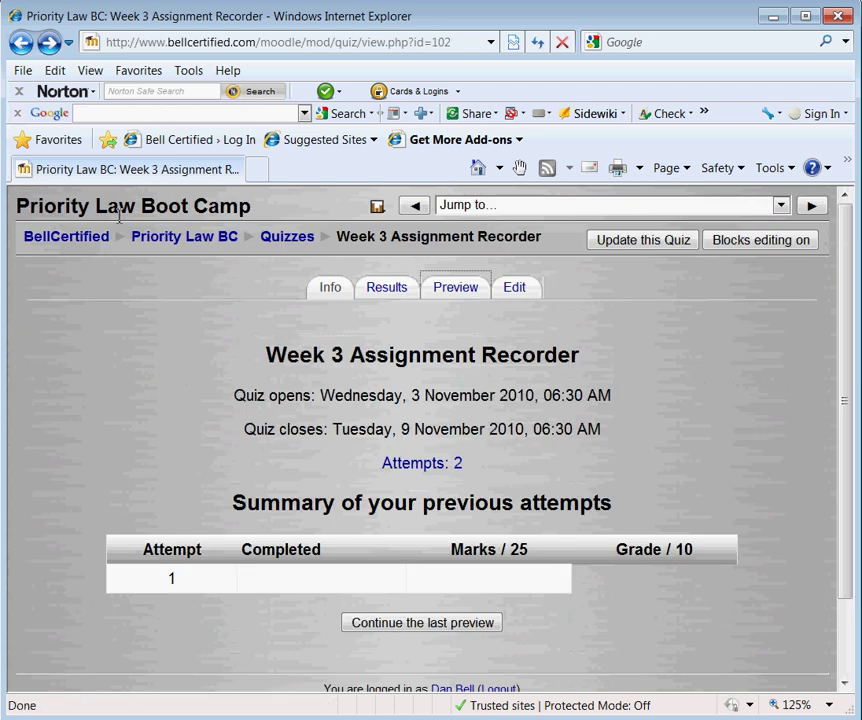
{"action": "mouse_move", "coordinate": [66, 236]}
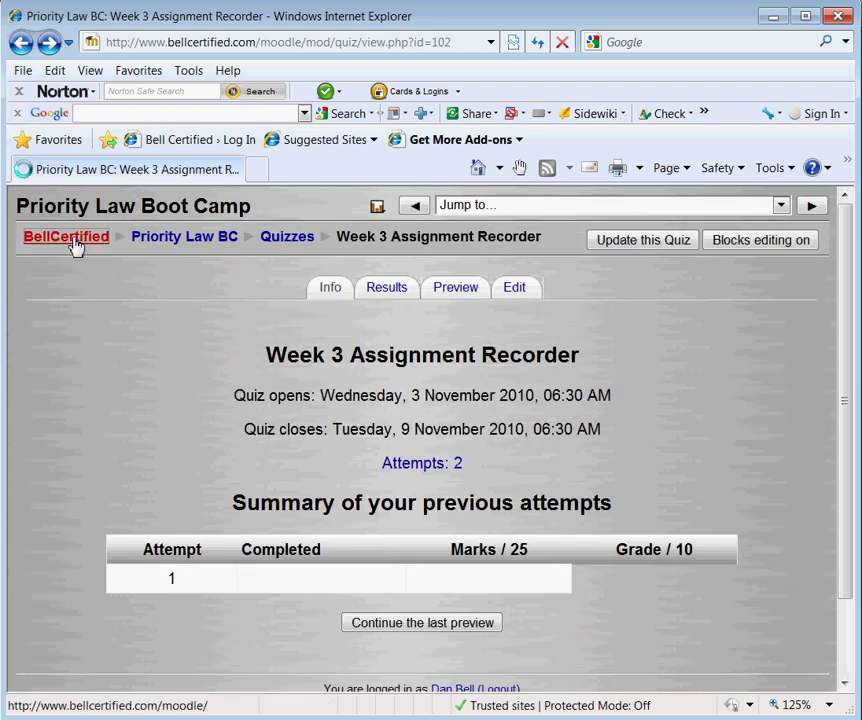
Step: Use the BellCertified breadcrumb to reach the front page listing the Priority Law course
{"action": "left_click", "coordinate": [65, 237]}
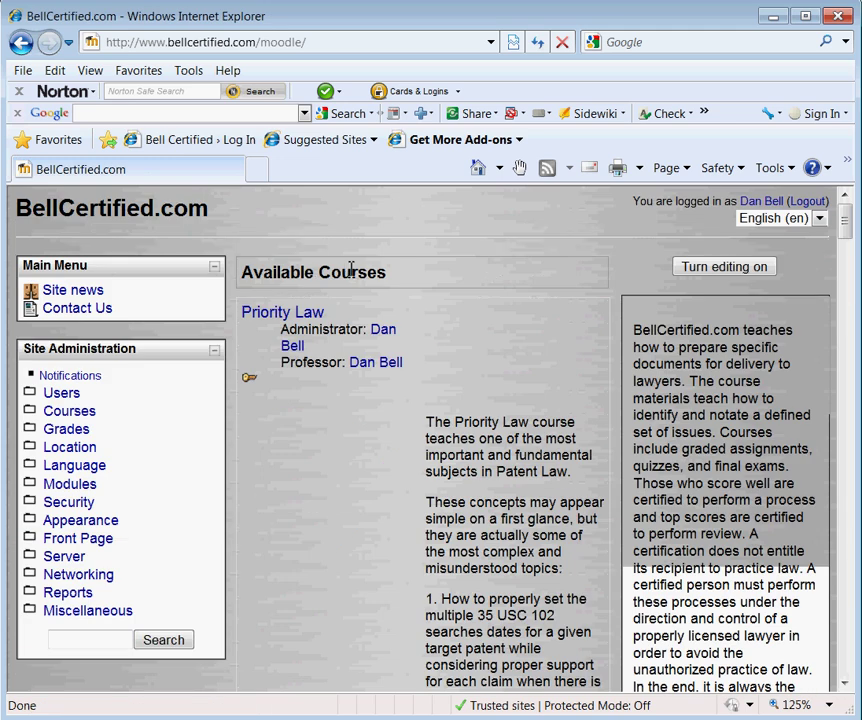
{"action": "mouse_move", "coordinate": [388, 240]}
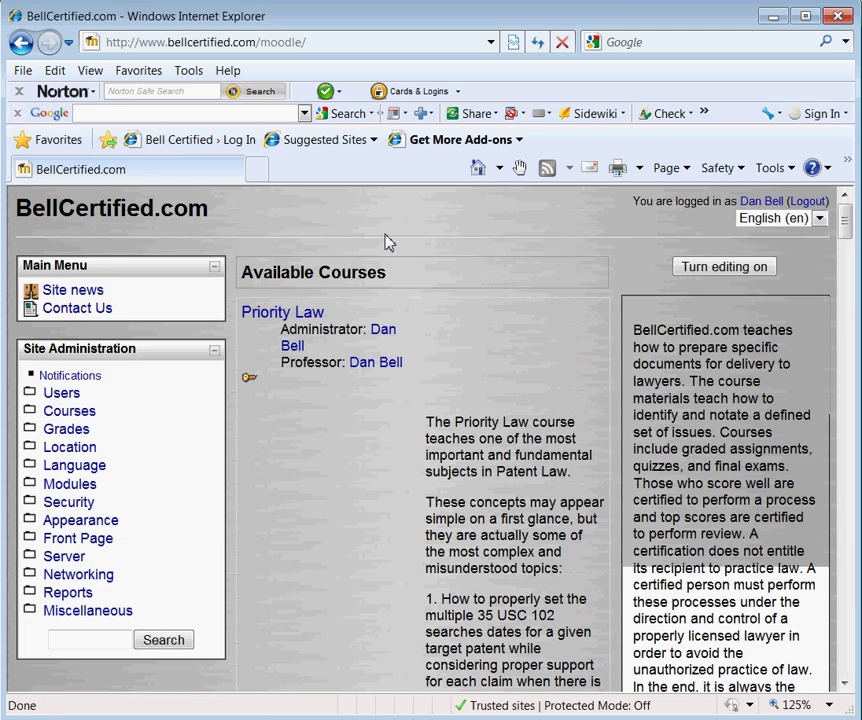